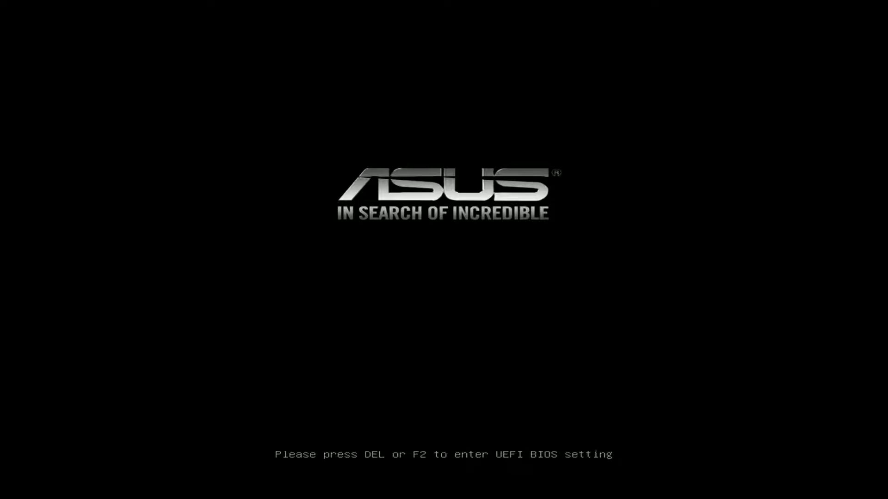
Step: Enter the ASUS BIOS, switch Intel Rapid Storage Technology off, and open the boot device menu
{"action": "key", "text": "Delete"}
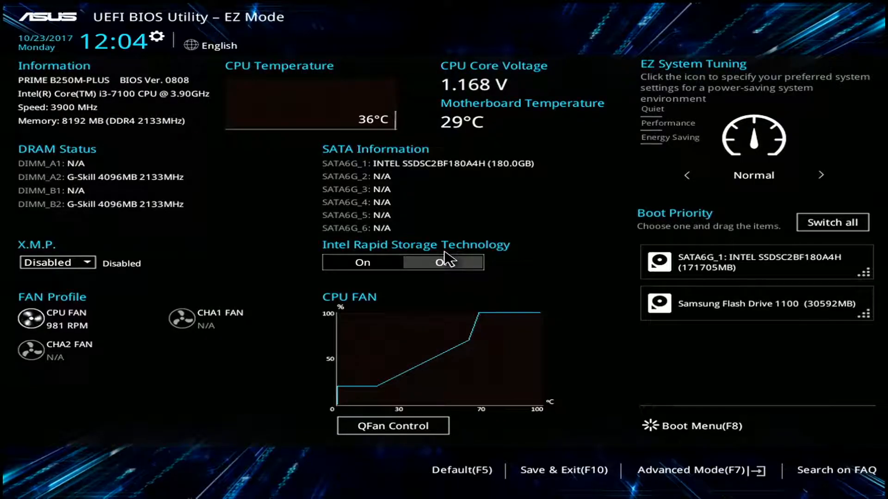
{"action": "left_click", "coordinate": [444, 262]}
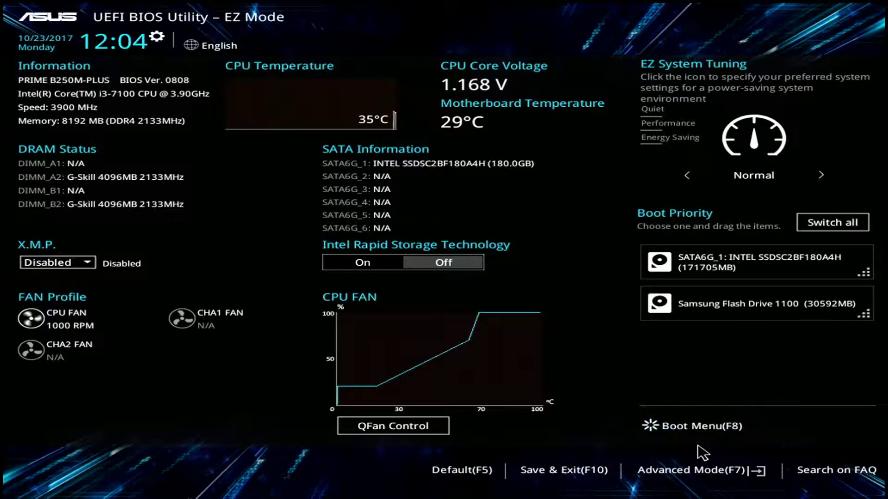
{"action": "left_click", "coordinate": [697, 426]}
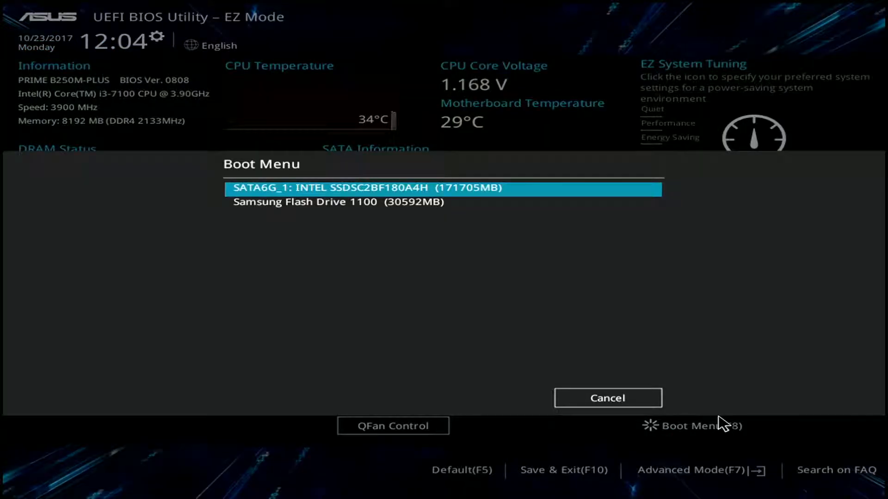
{"action": "mouse_move", "coordinate": [328, 202]}
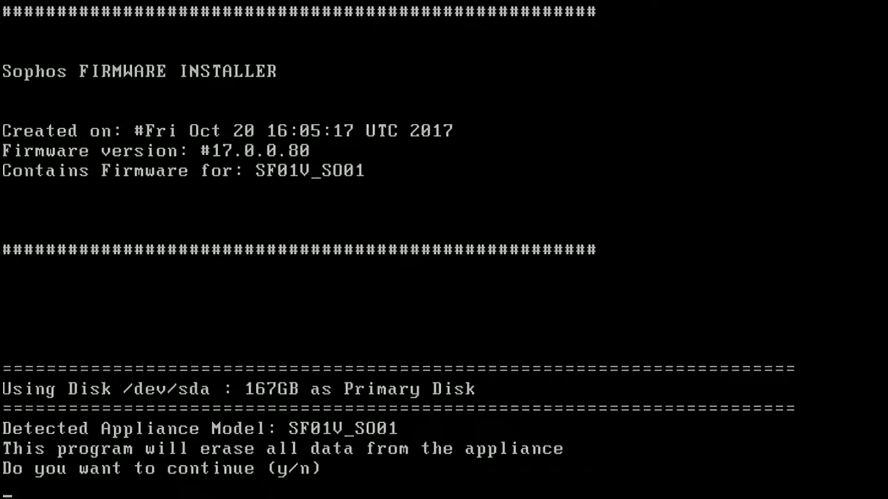
Step: Answer 'y' to erase the appliance and install firmware 17.0.0.80 on the 167GB disk
{"action": "type", "text": "y"}
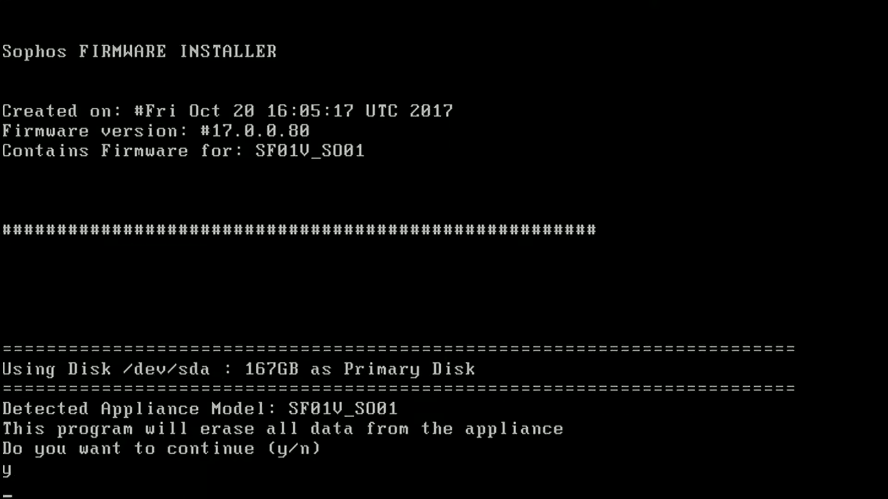
{"action": "key", "text": "Return"}
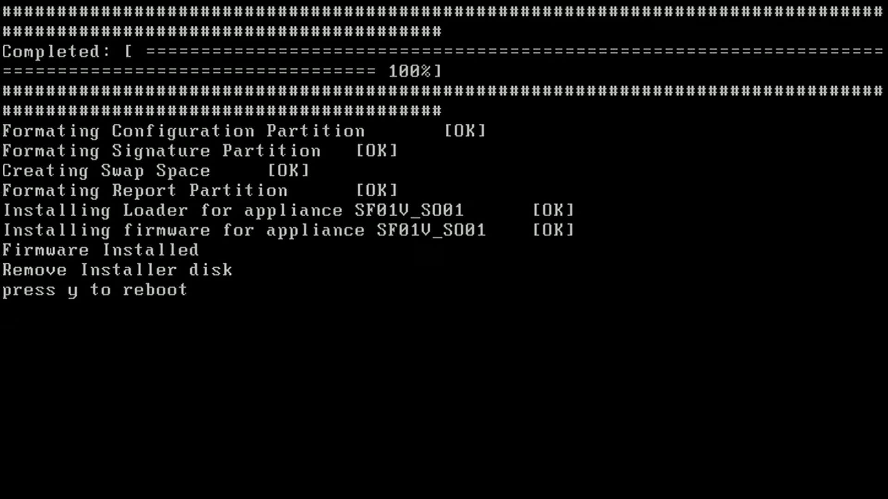
Step: Answer 'y' at the reboot prompt to restart into the ASUS startup screen
{"action": "key", "text": "y"}
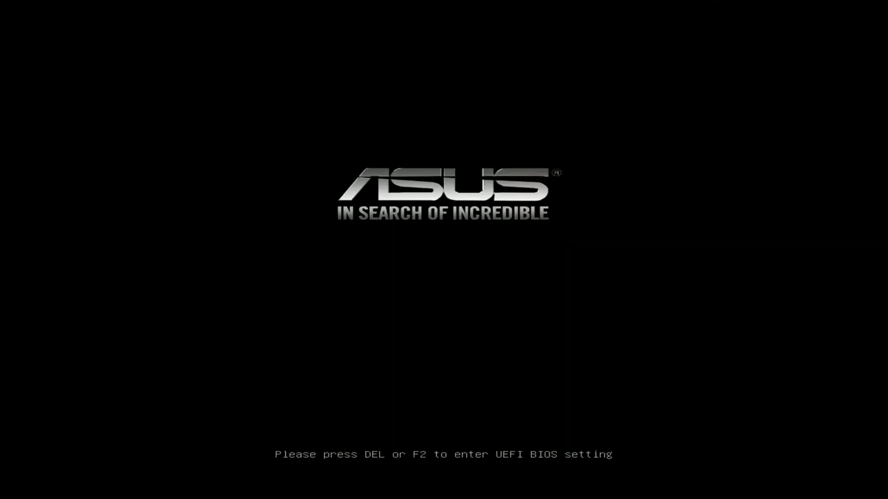